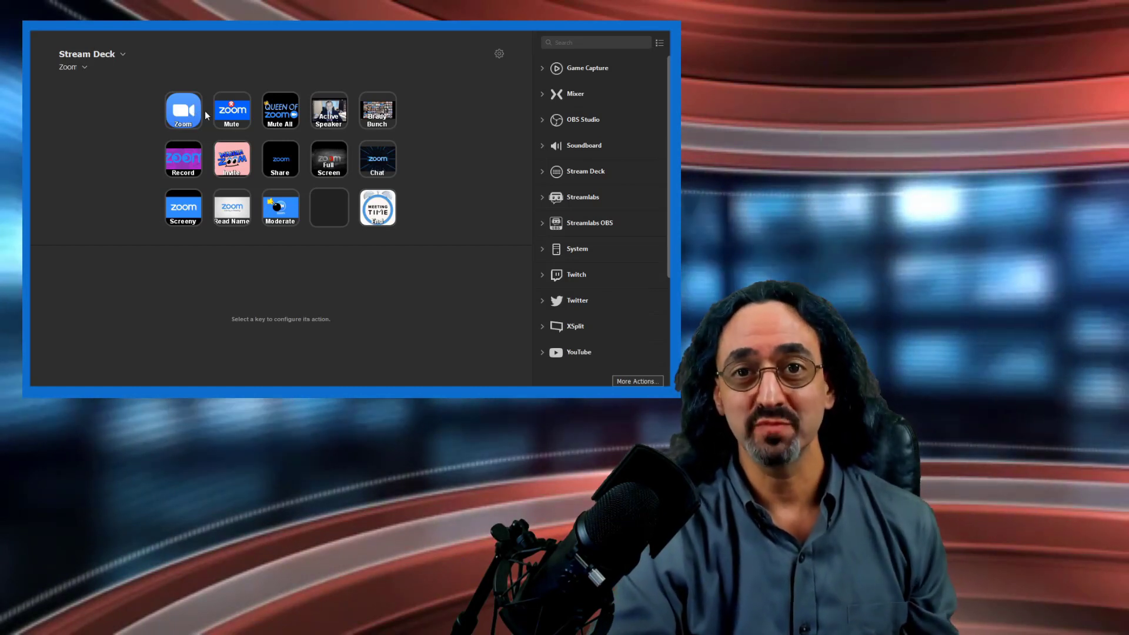
mouse_move(86, 169)
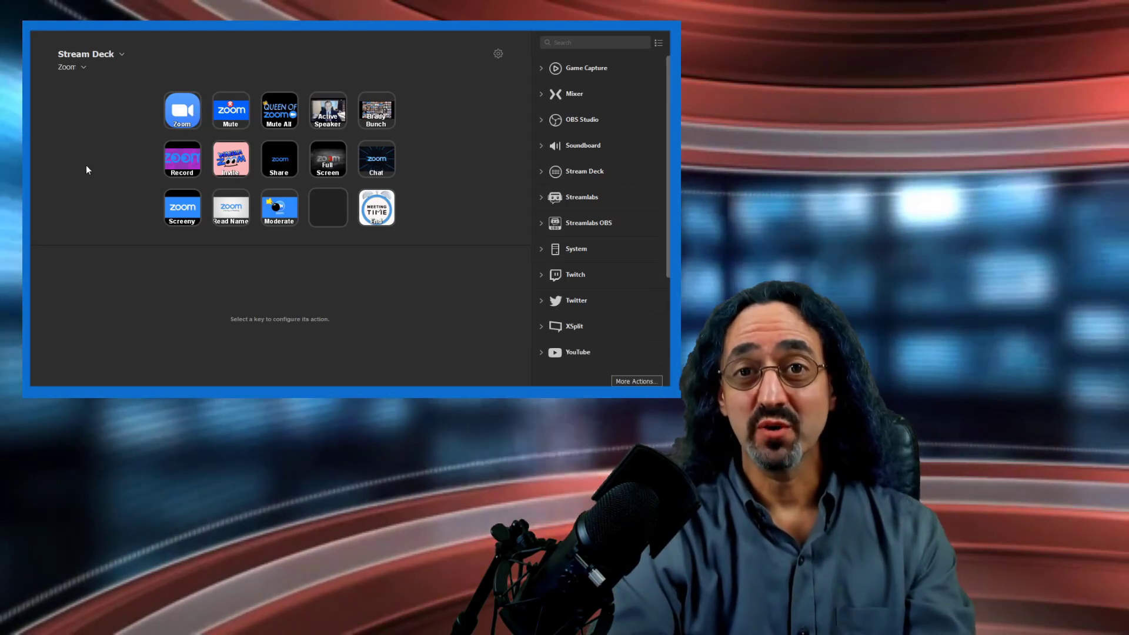
Step: Show the list of available Stream Deck profiles
click(71, 66)
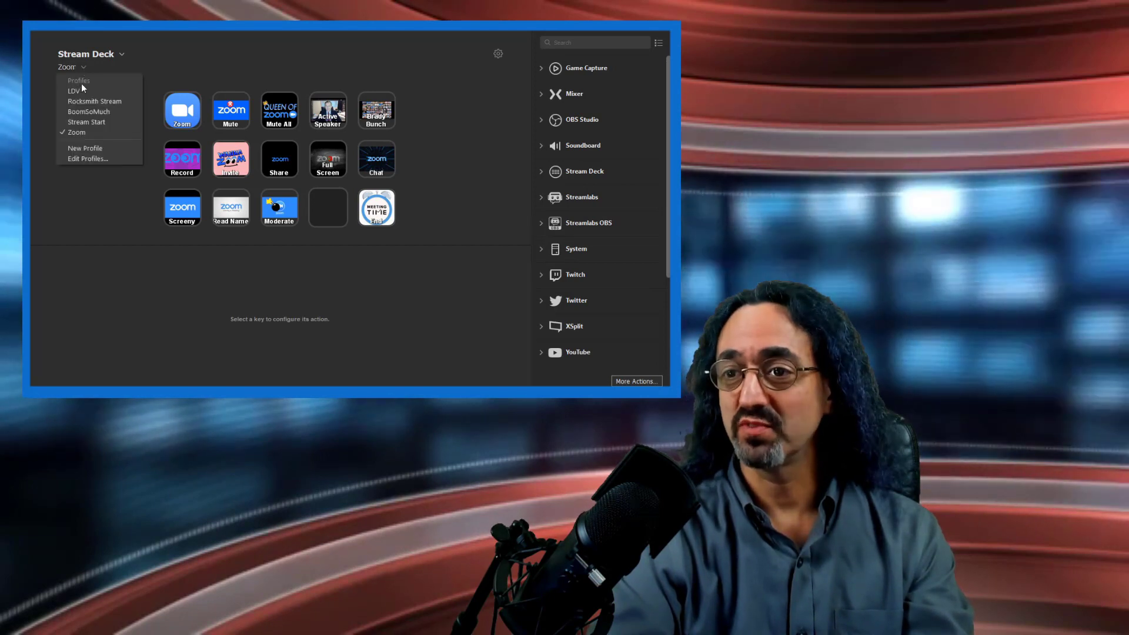
Step: Create a new blank profile and delete its default Welcome website key
click(84, 148)
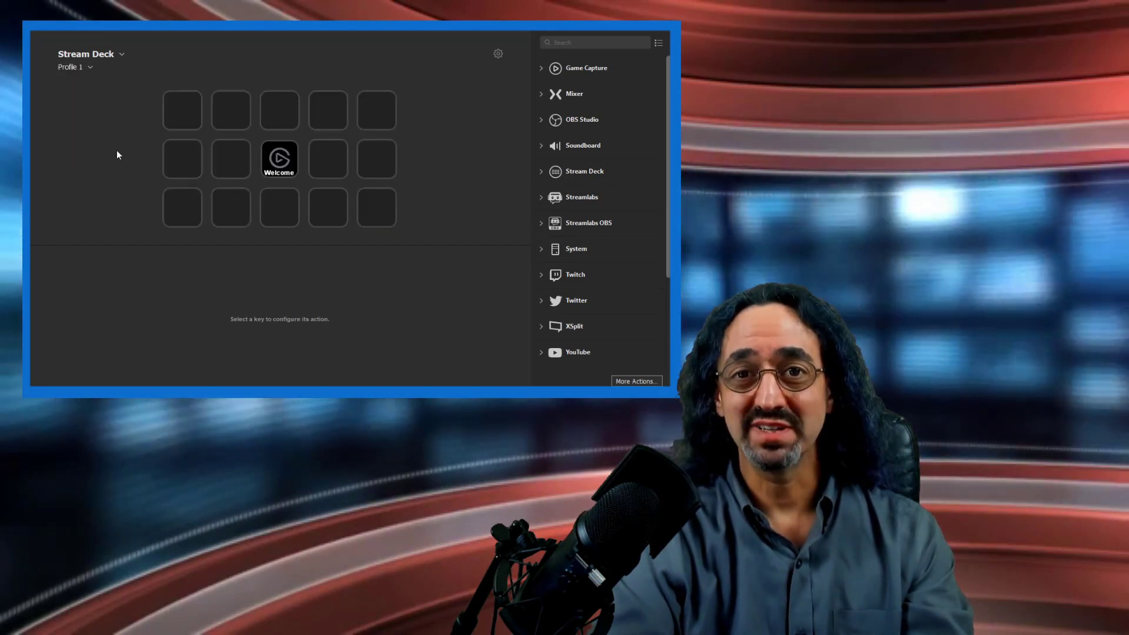
click(279, 158)
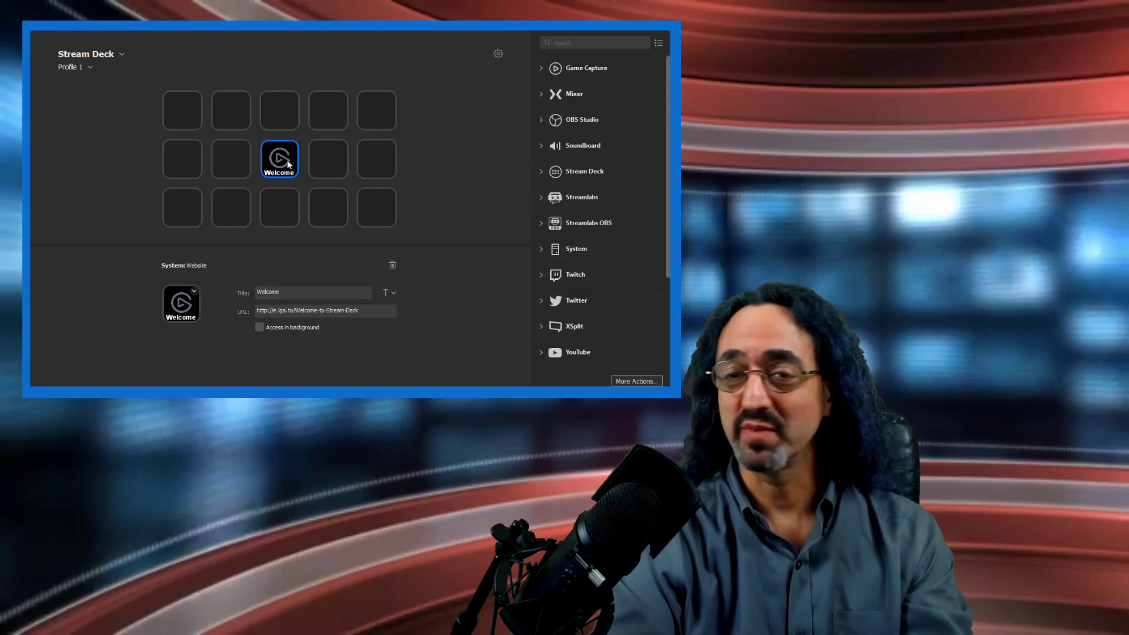
click(391, 265)
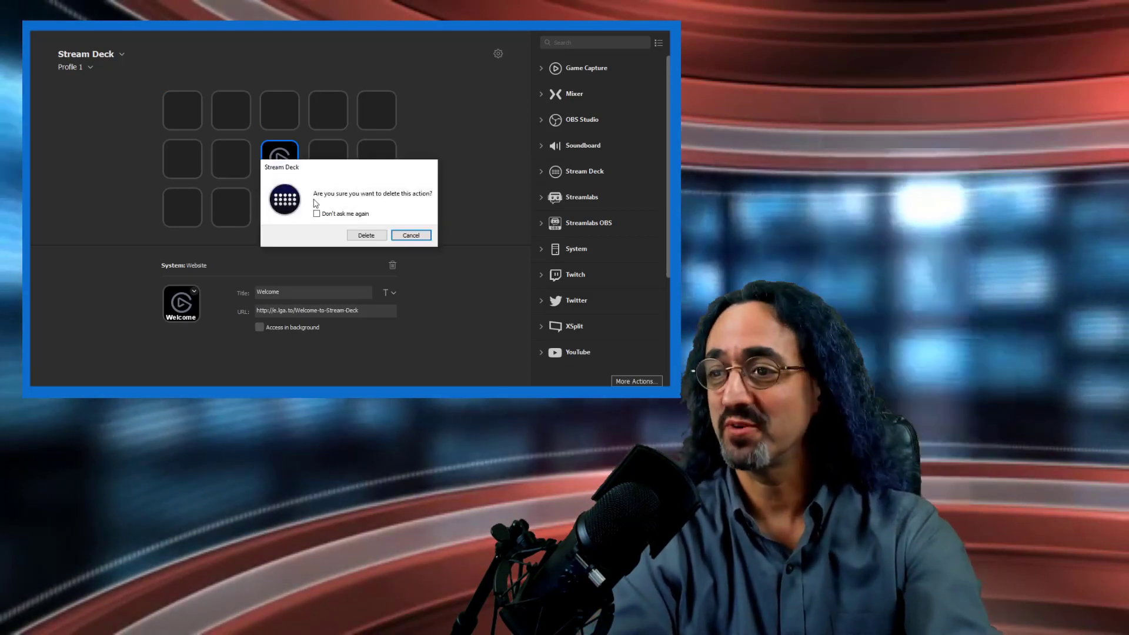
click(366, 235)
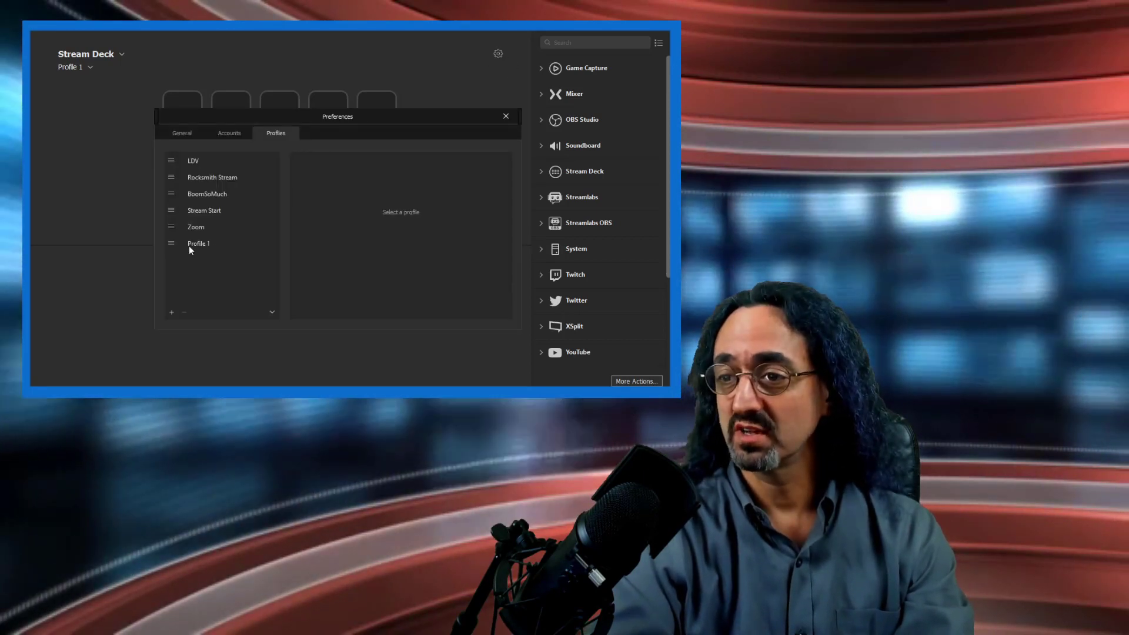
Step: Rename 'Profile 1' to 'Zoom Demo' from the Profiles preferences
right_click(198, 243)
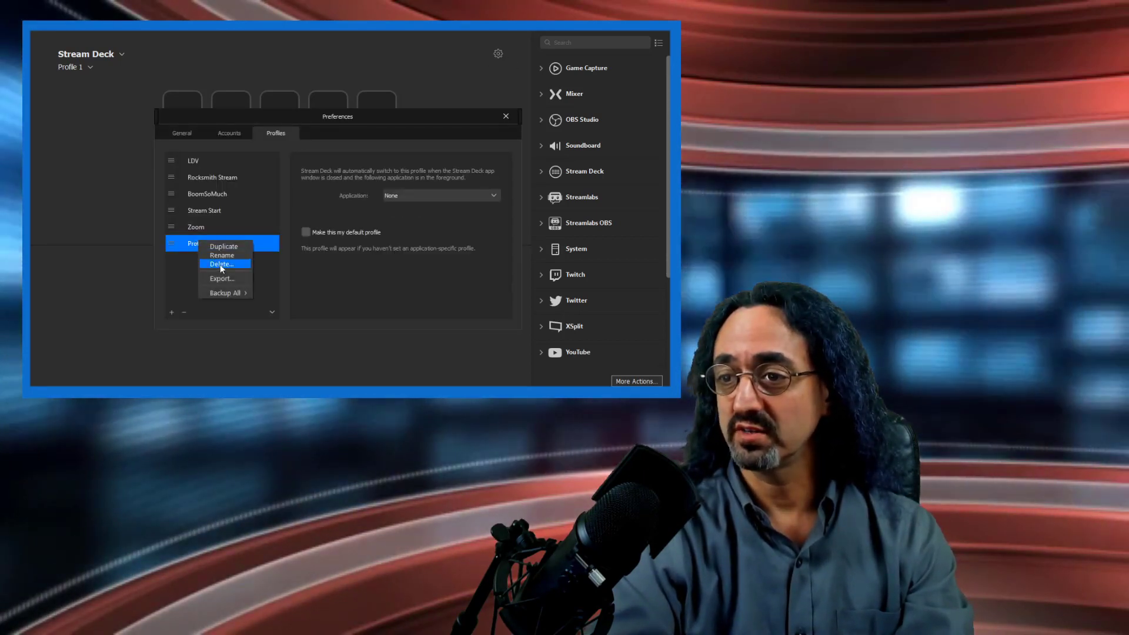
click(221, 255)
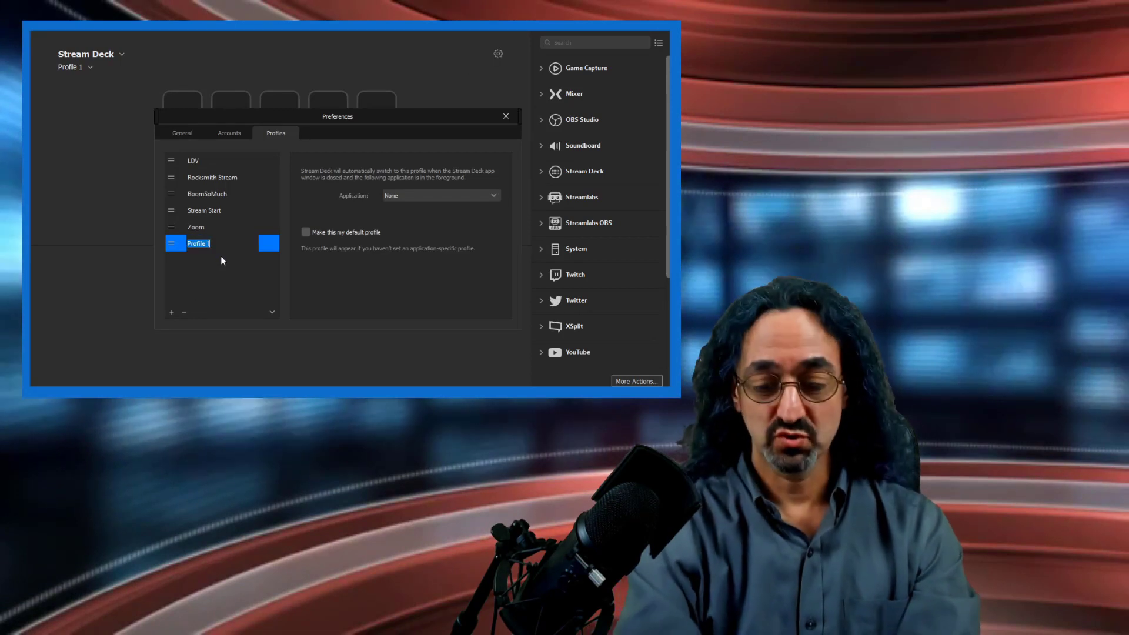
text(z)
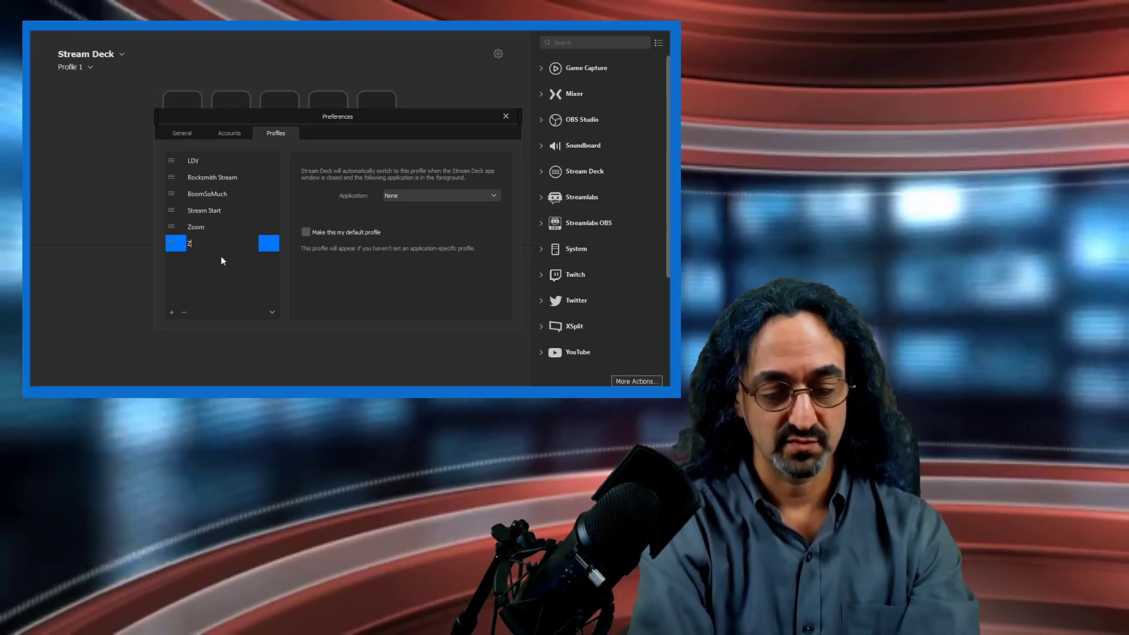
text(Zoom Demo)
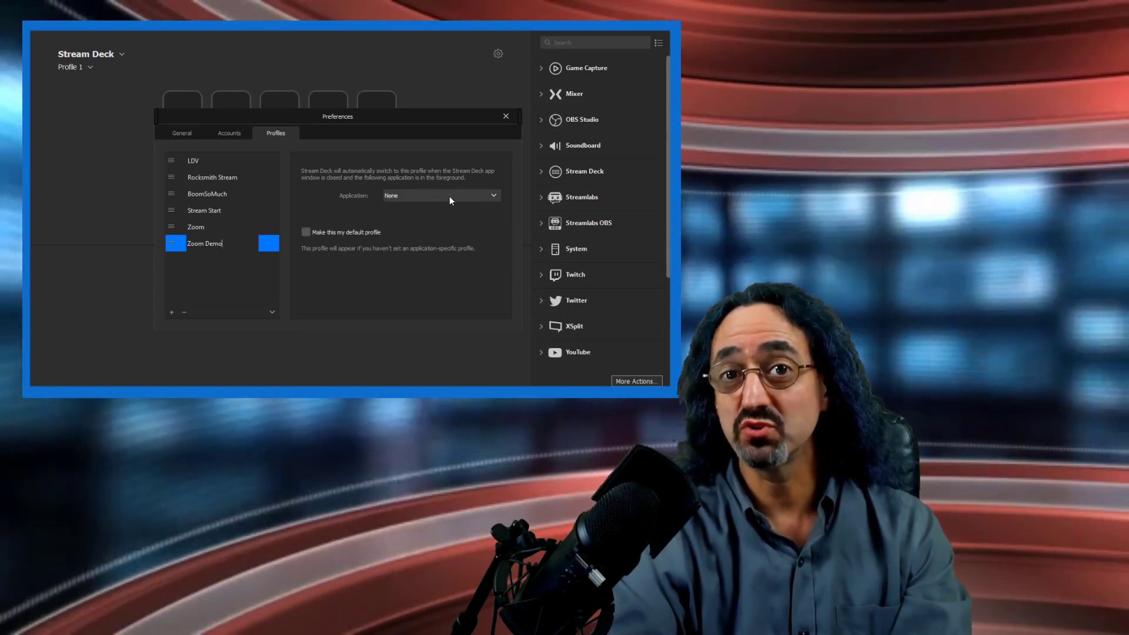
click(506, 116)
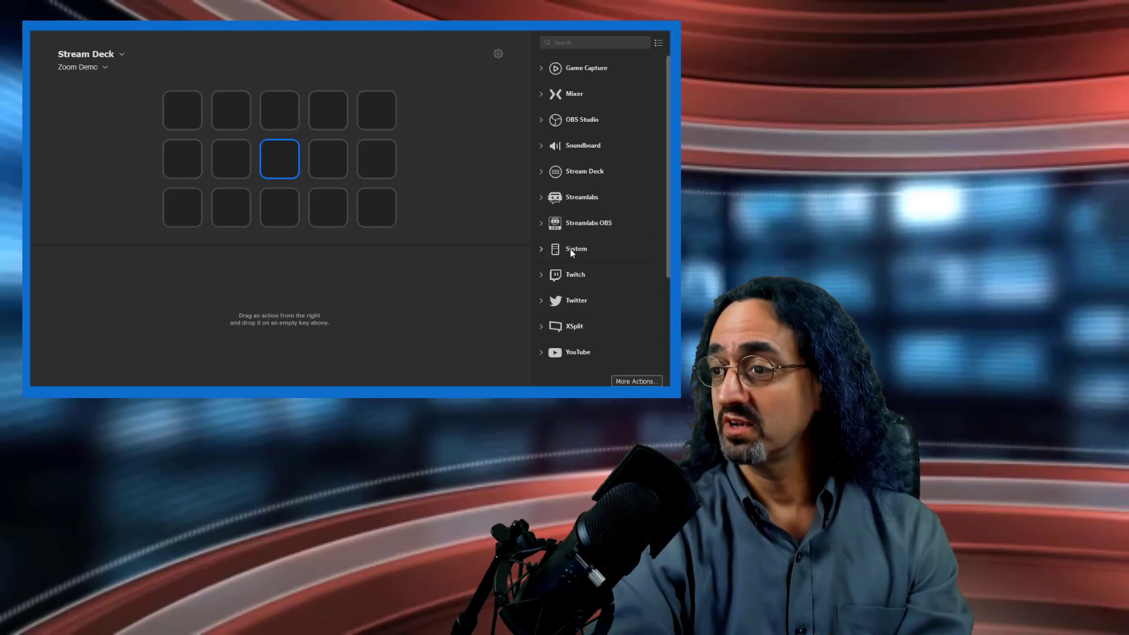
Step: Add a System Open key titled 'Zoom' pointing to Zoom.exe in the first slot, then launch Zoom
click(576, 248)
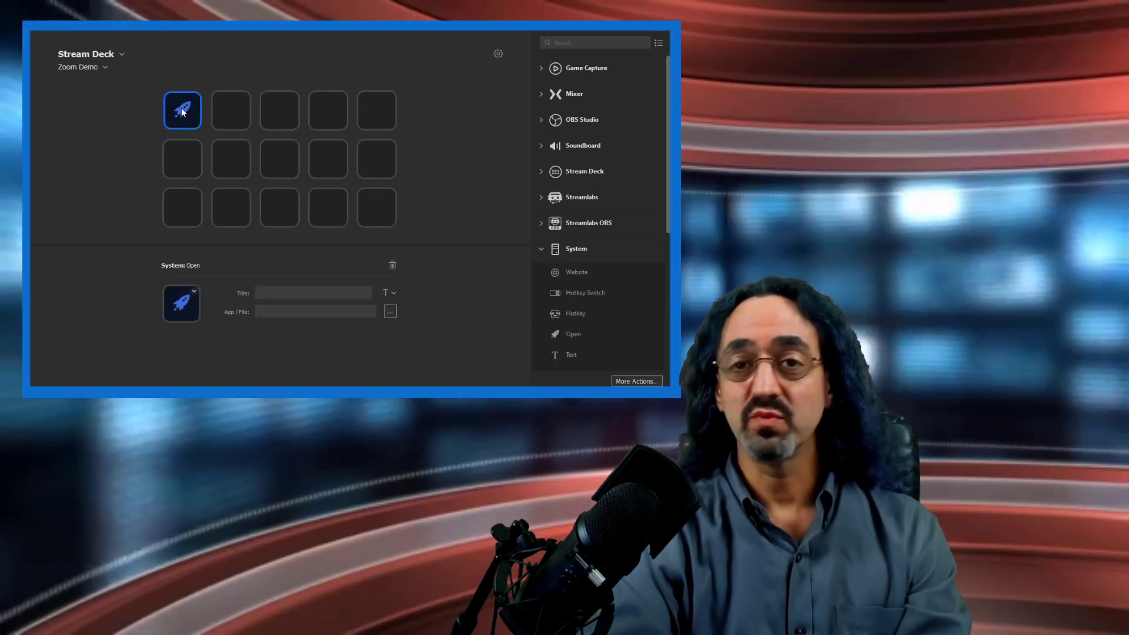
mouse_move(292, 282)
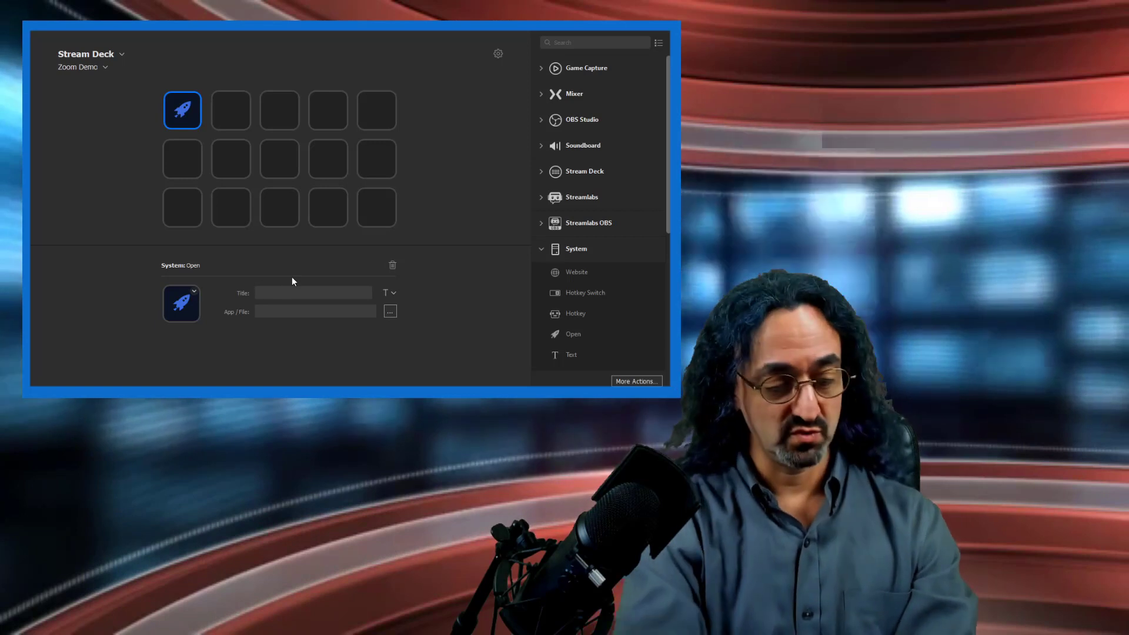
text(Zoom)
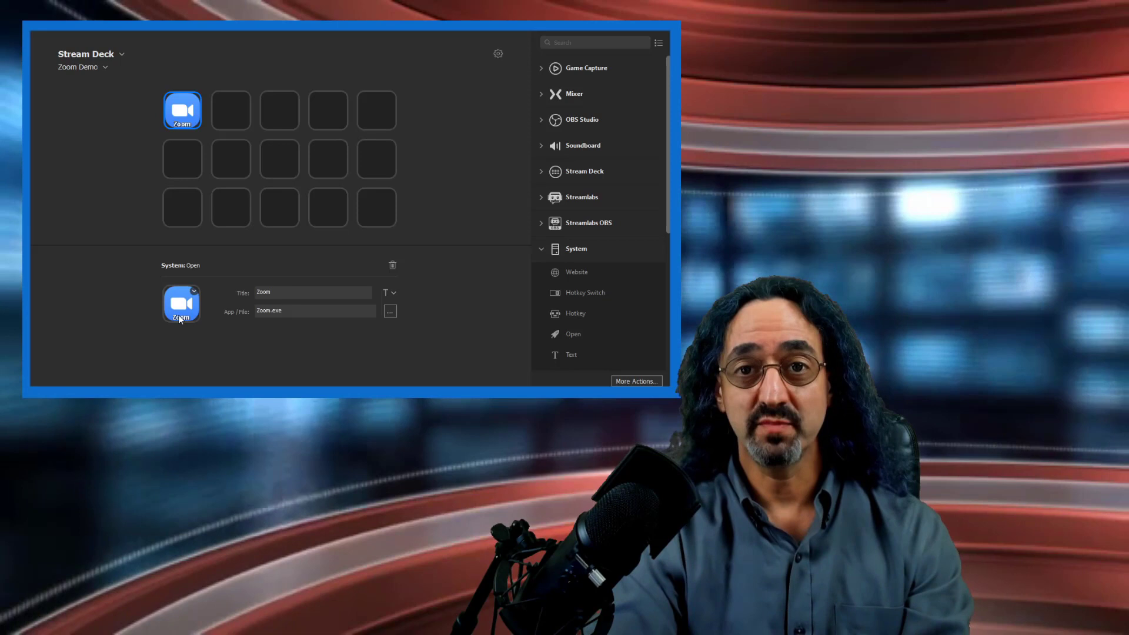
click(182, 110)
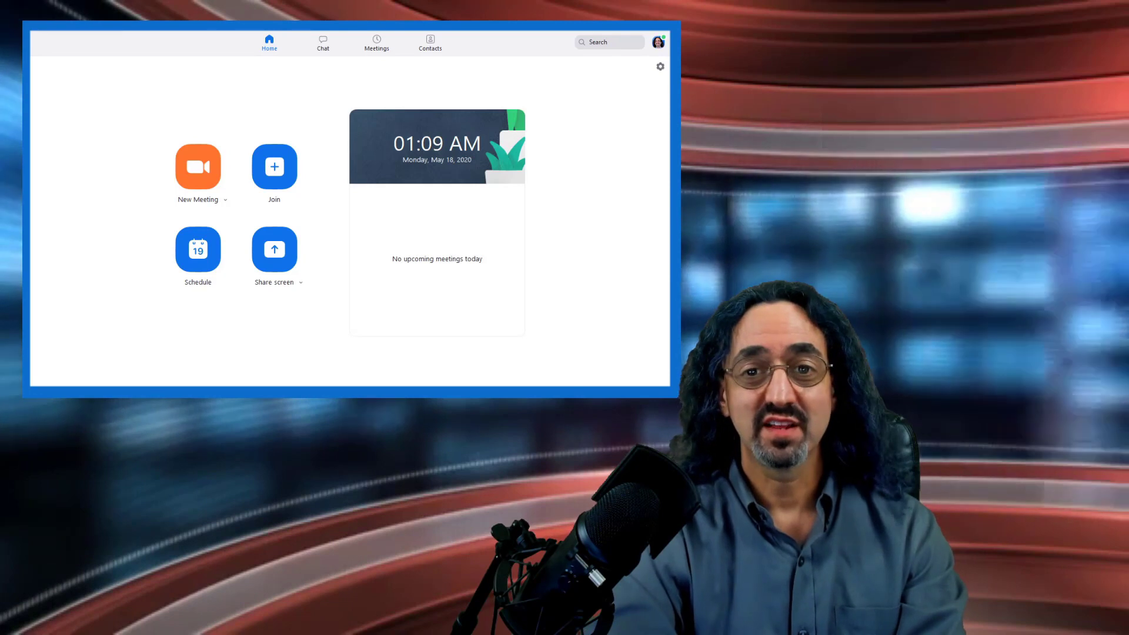
Step: Review Zoom's Keyboard Shortcuts settings to find the Mute/Unmute My Audio shortcut
click(660, 67)
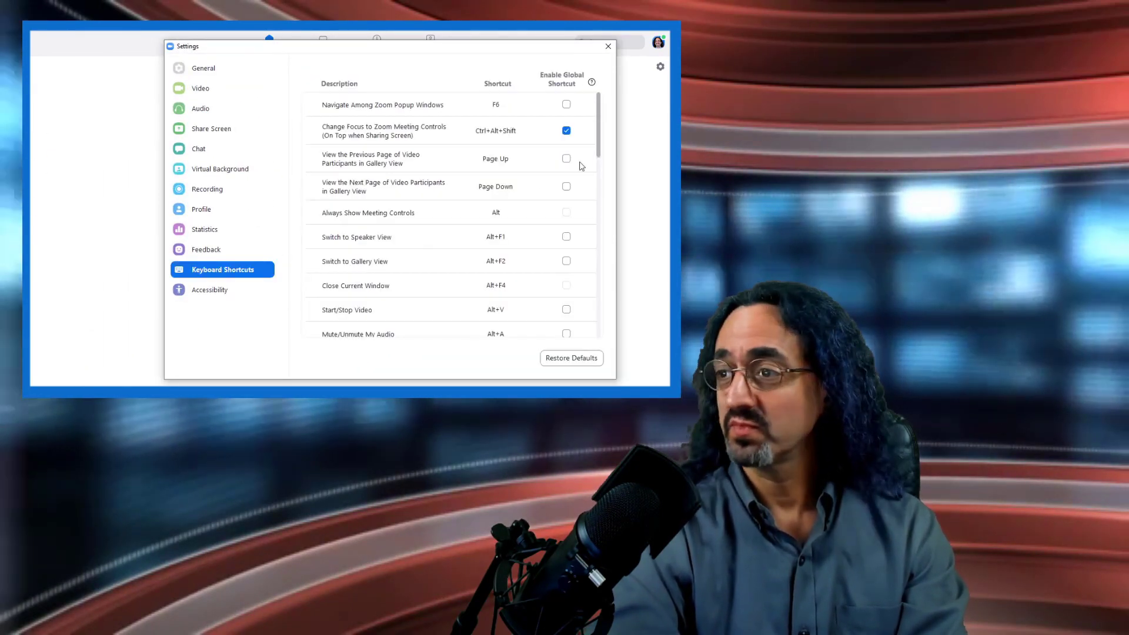
scroll(down, 3)
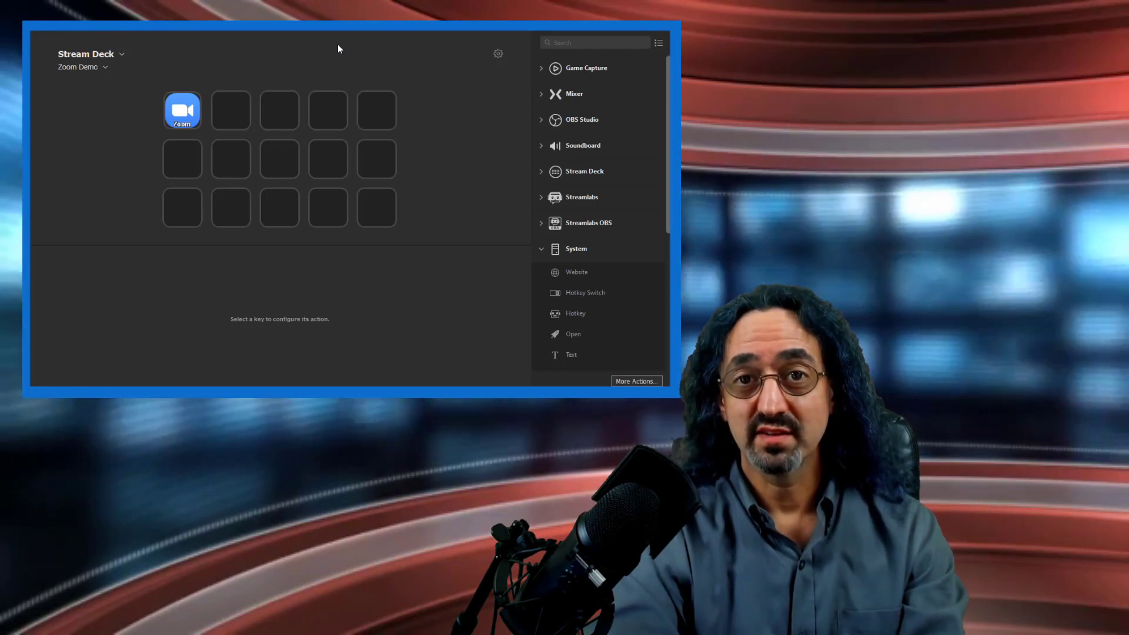
Step: Add a Hotkey key sending Alt+A in the second slot and title it 'Mute'
click(541, 248)
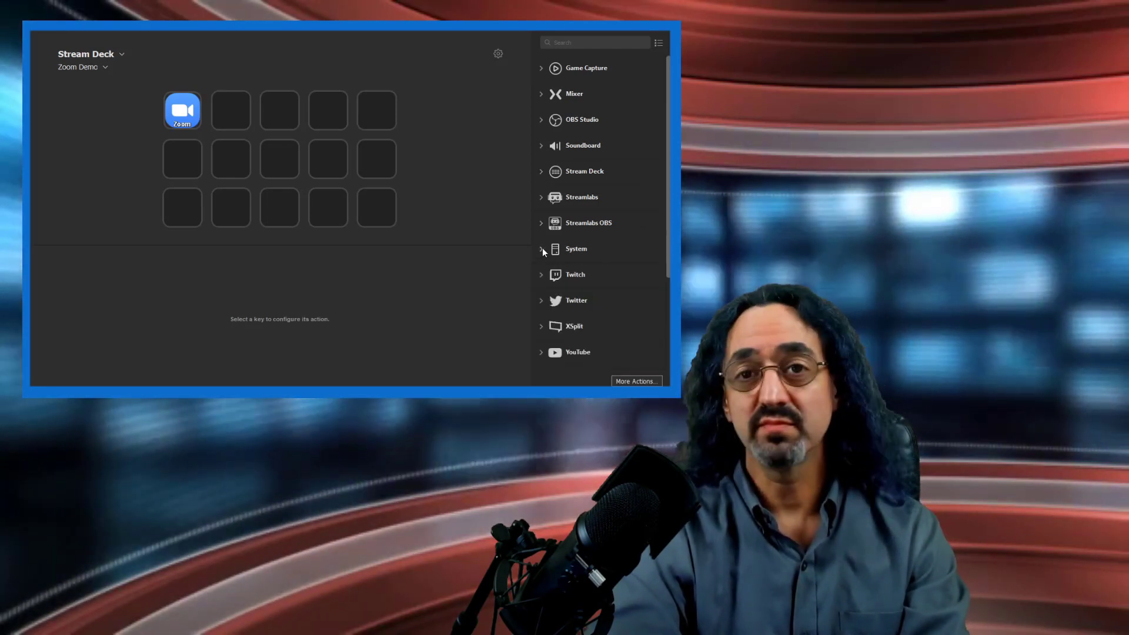
click(575, 248)
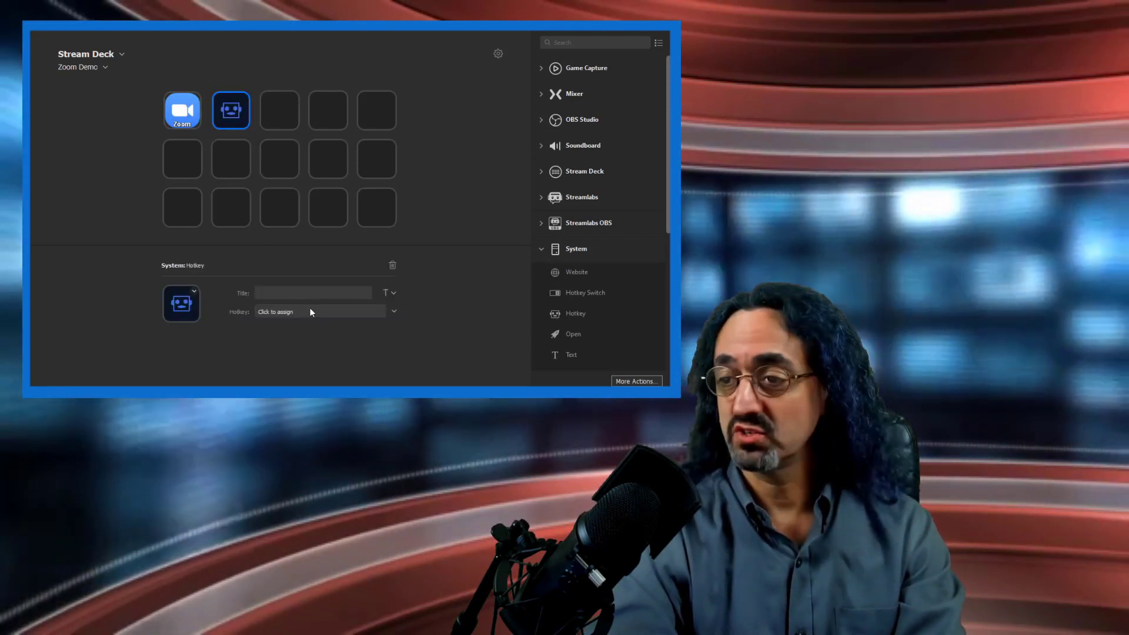
click(320, 311)
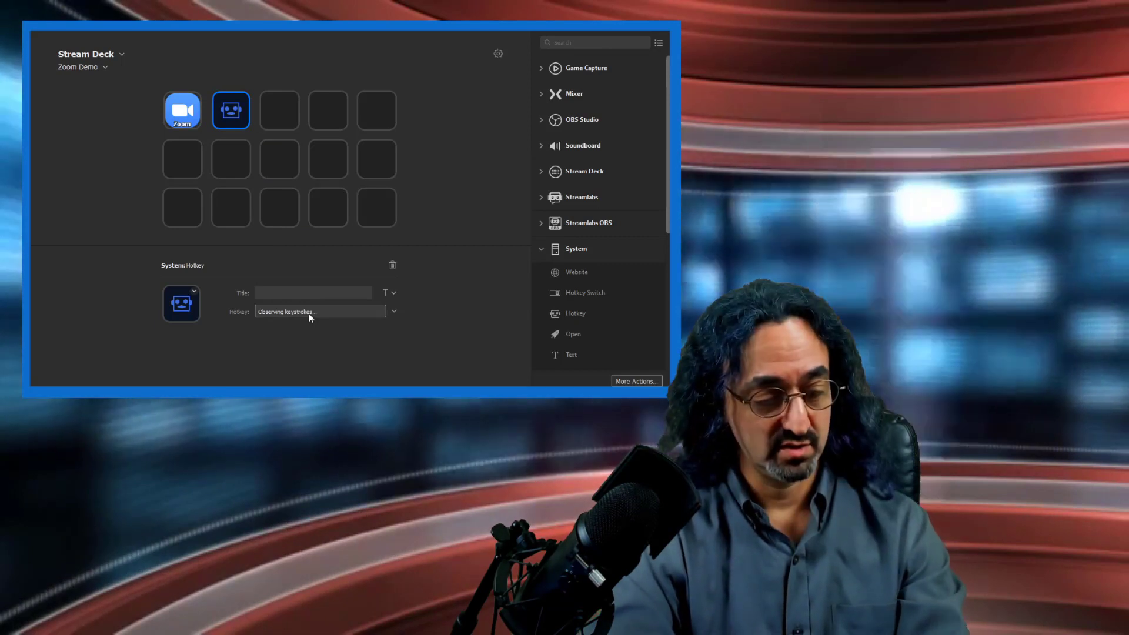
key(Alt+A)
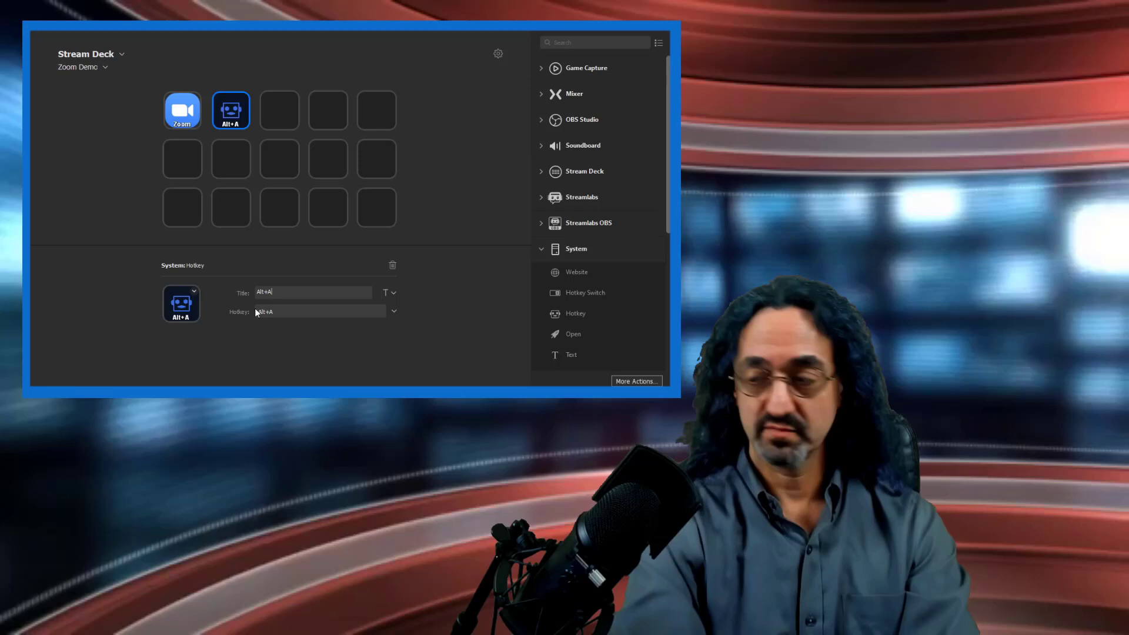
triple_click(312, 292)
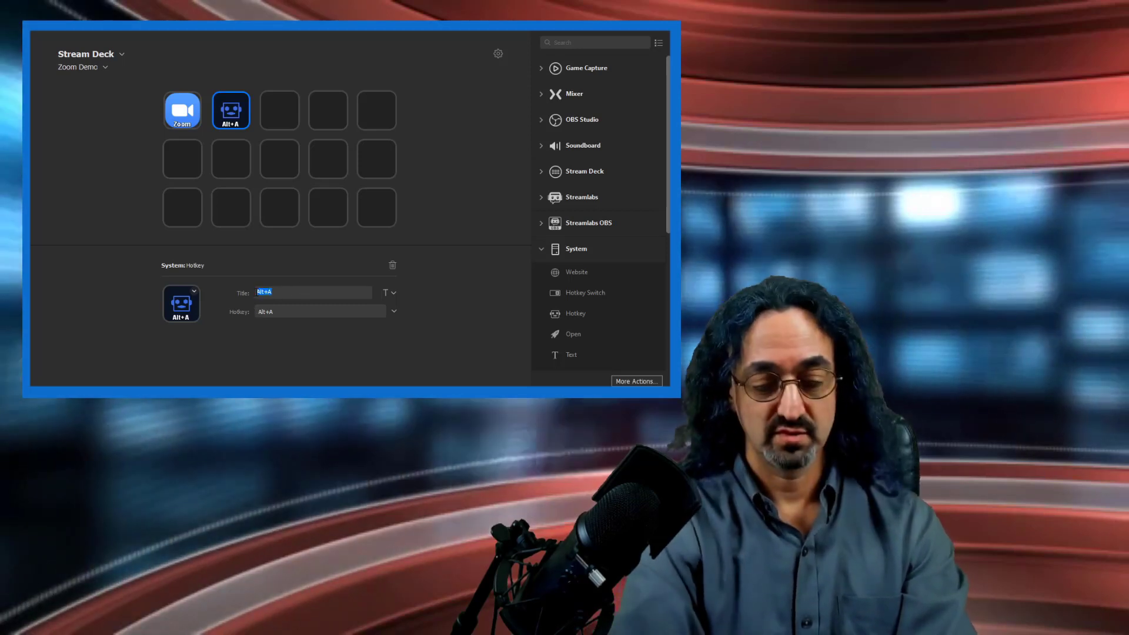
text(Mute)
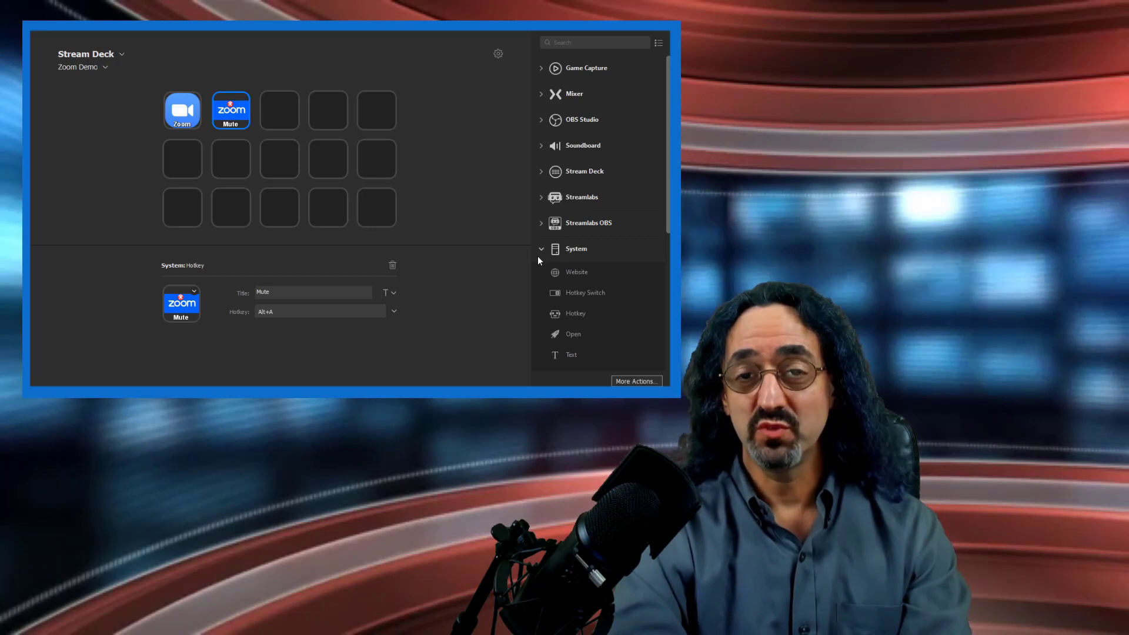
mouse_move(580, 301)
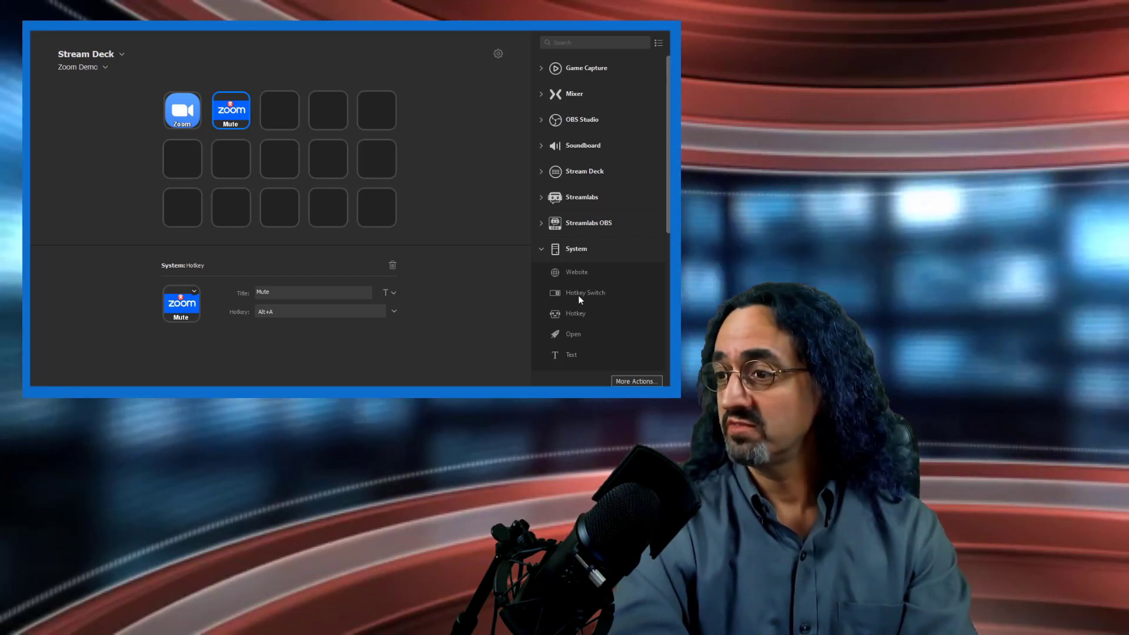
mouse_move(585, 292)
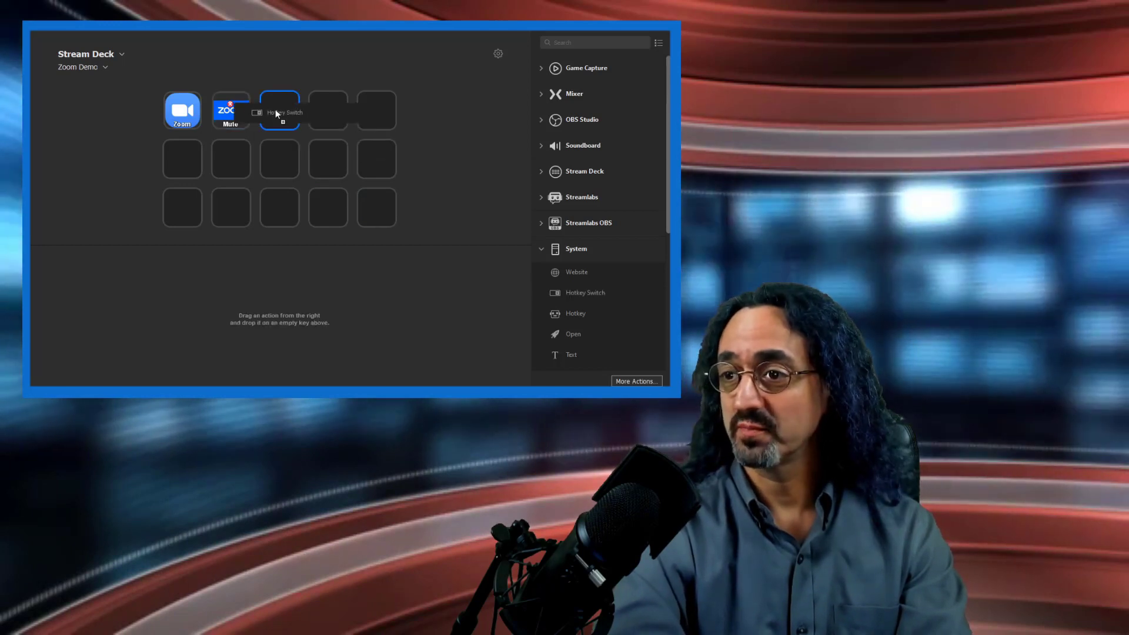
Step: Title the new Hotkey Switch key 'Mute' and begin recording its first hotkey
click(279, 110)
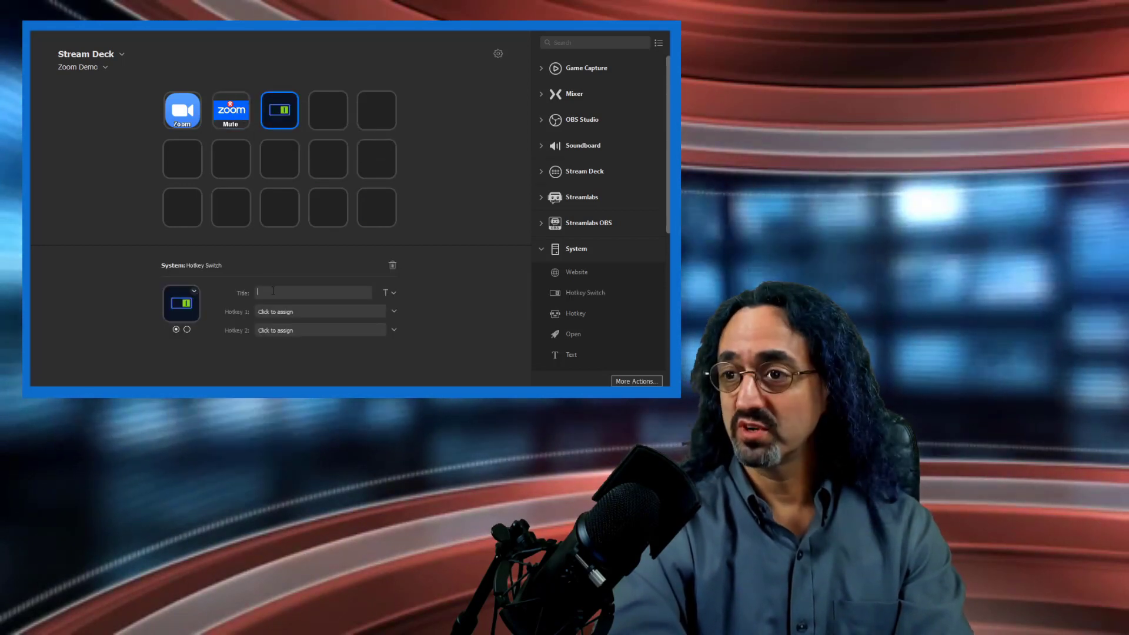
text(Mute)
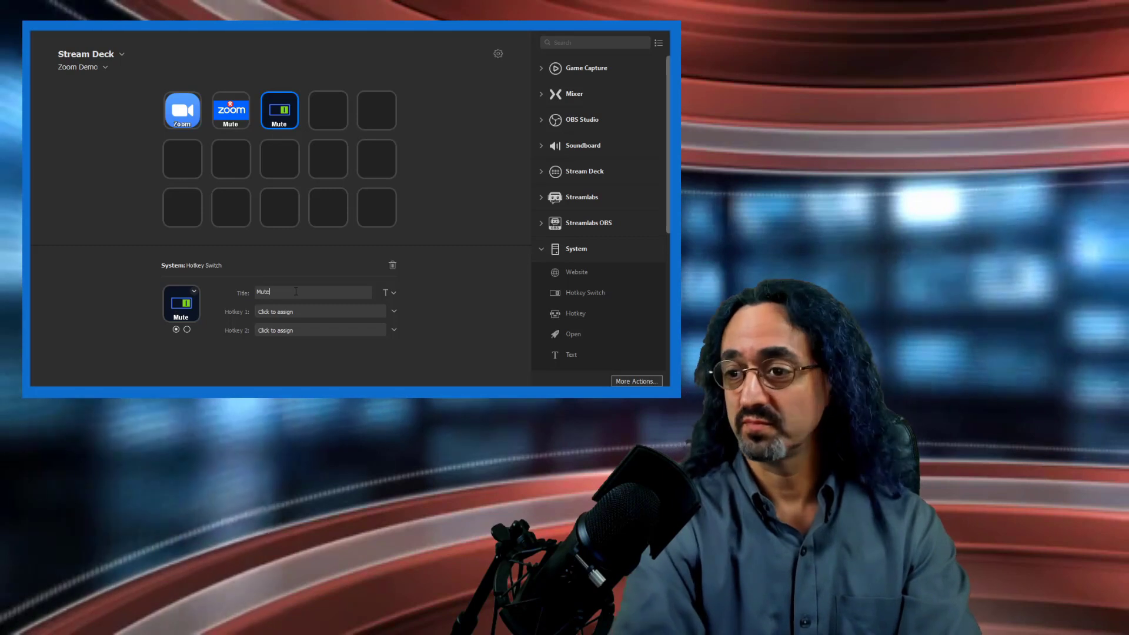
click(319, 311)
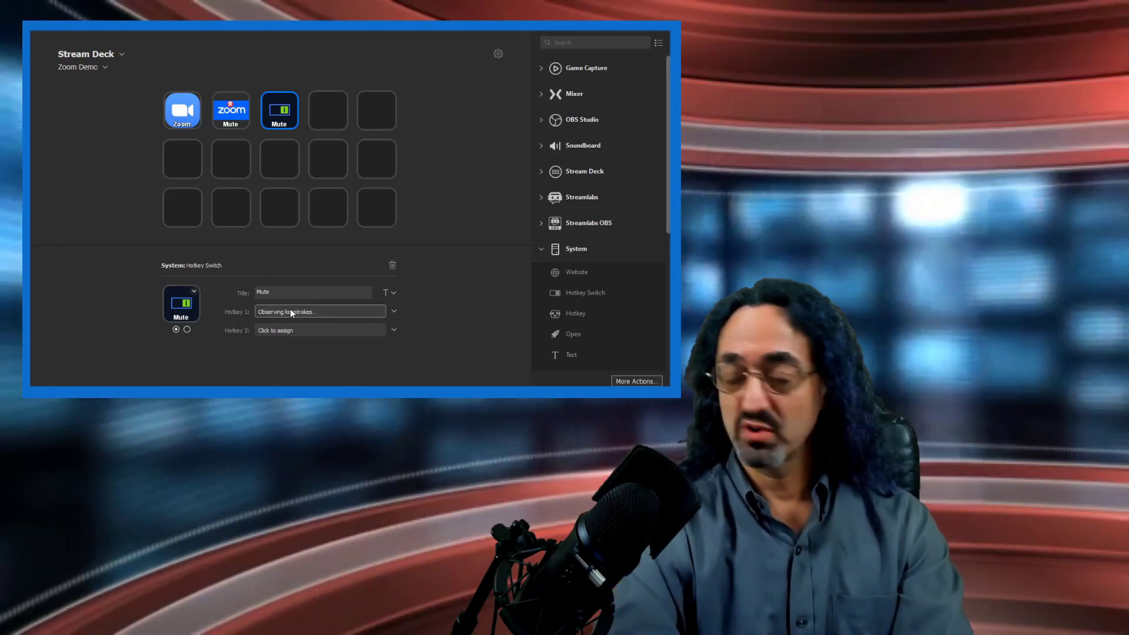